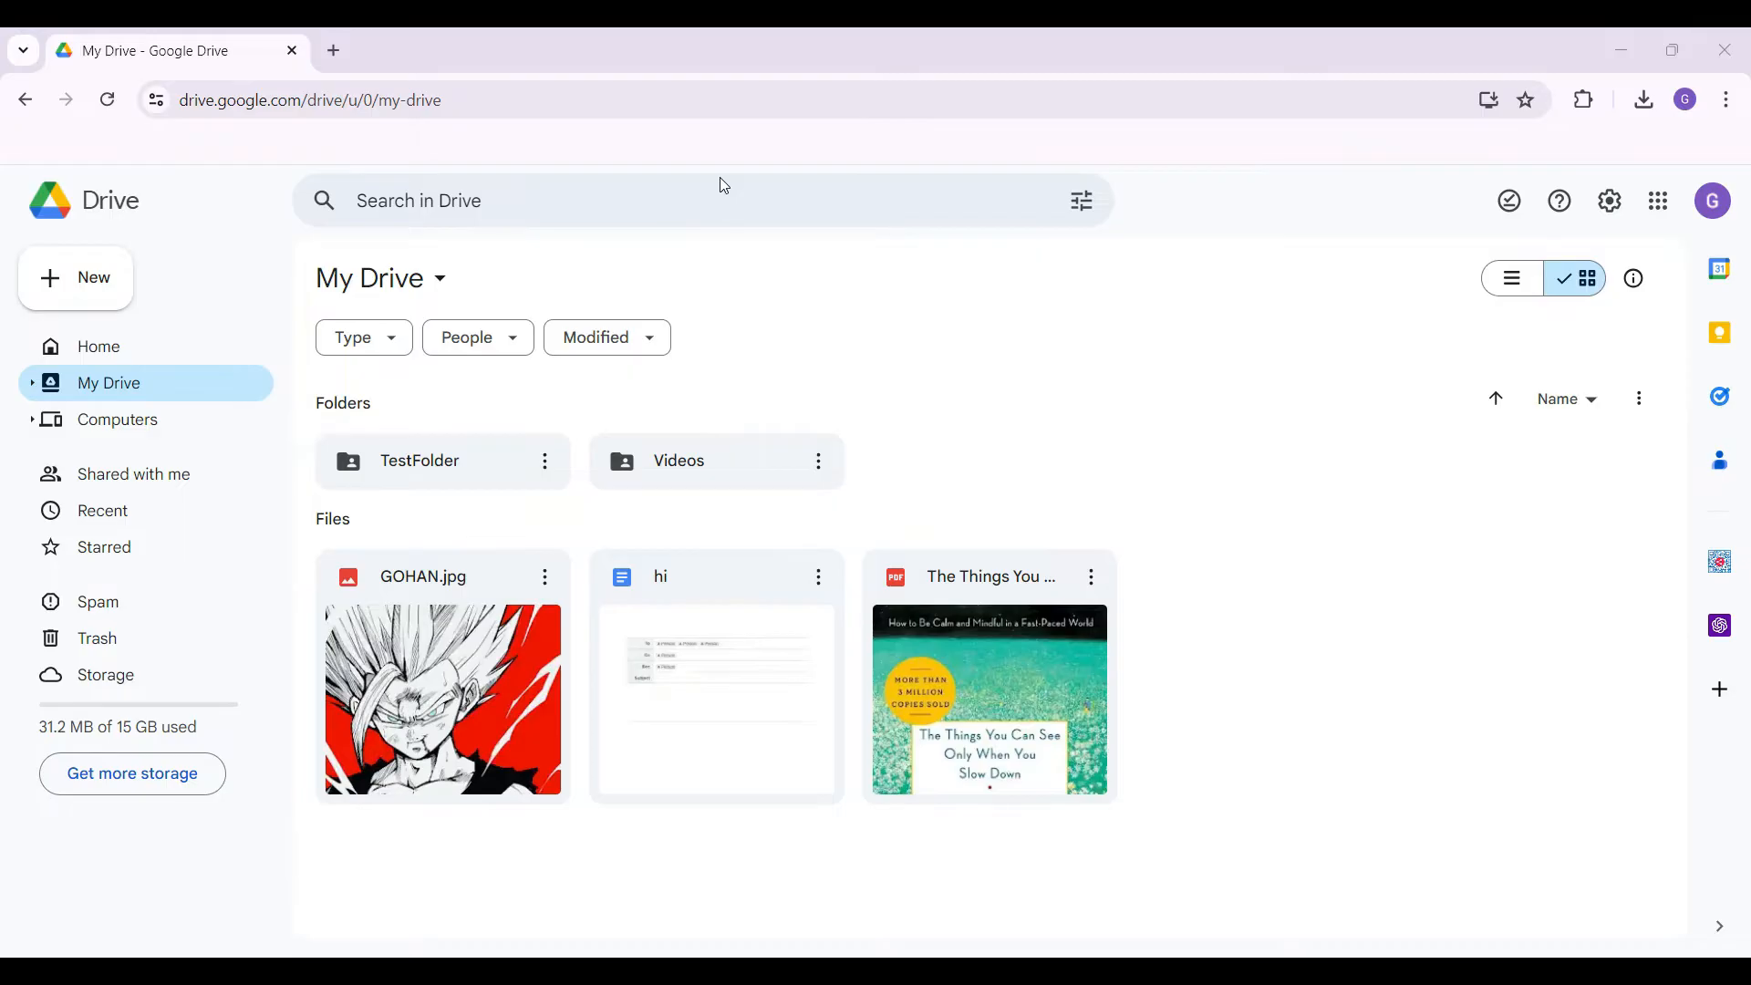
pyautogui.moveTo(1342, 637)
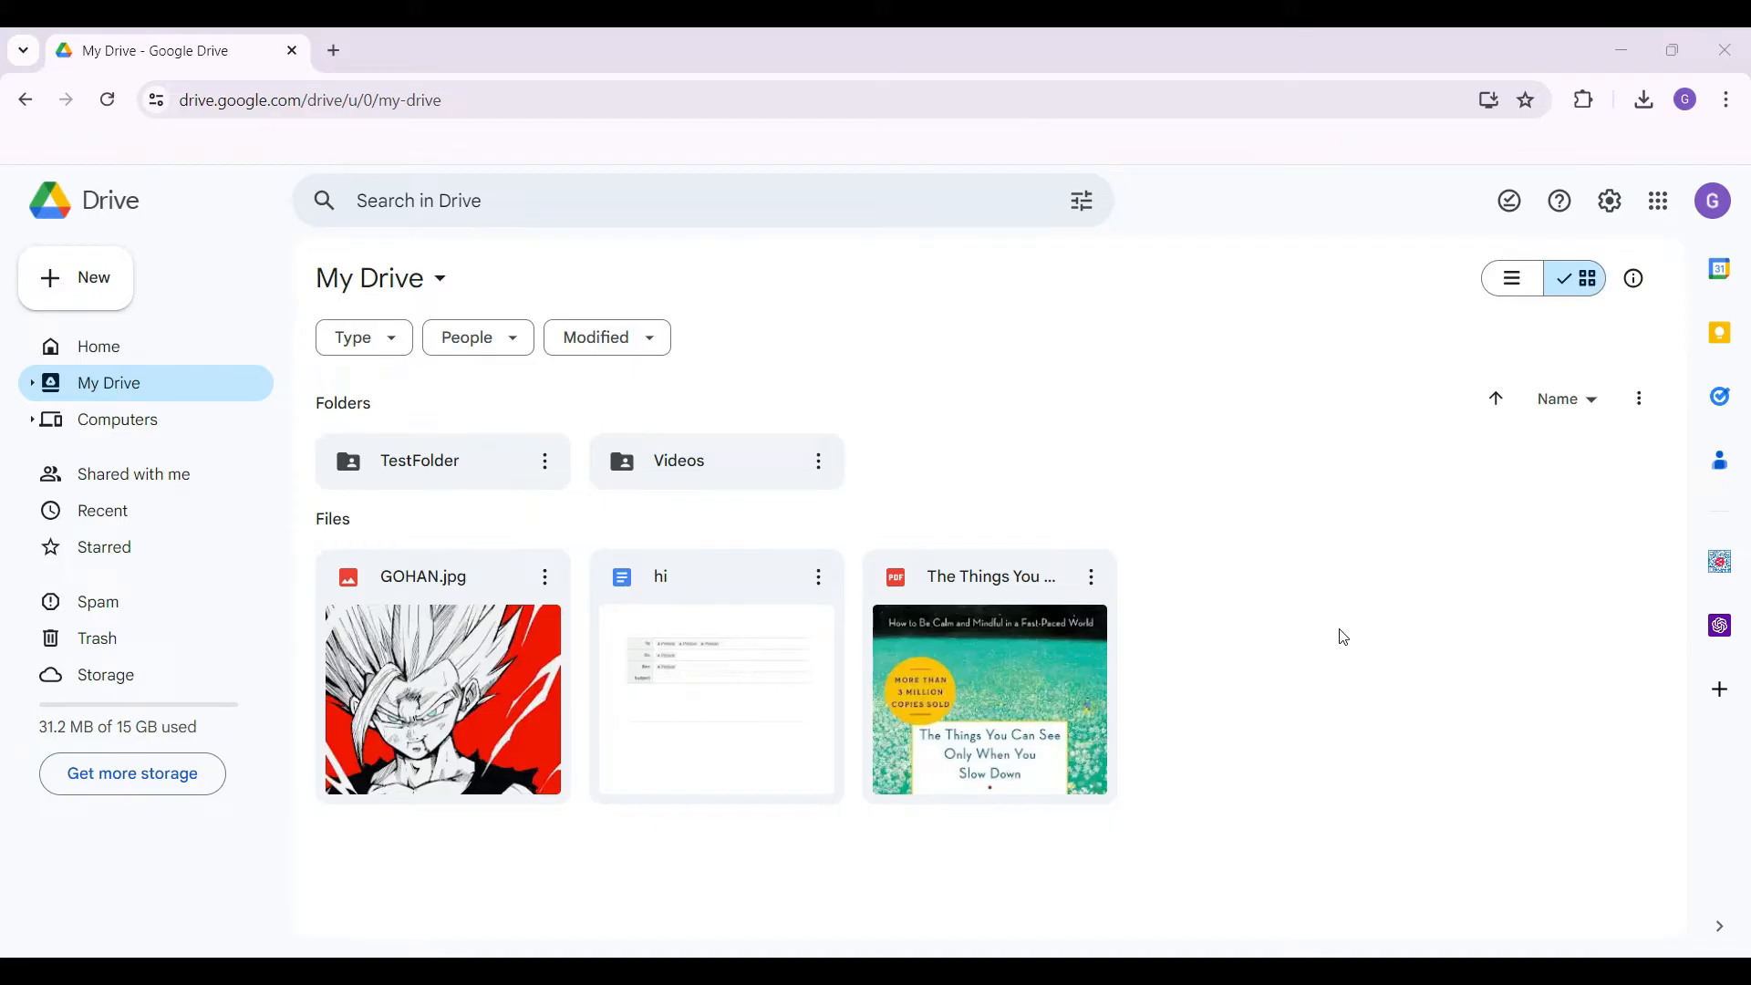
pyautogui.moveTo(1718, 561)
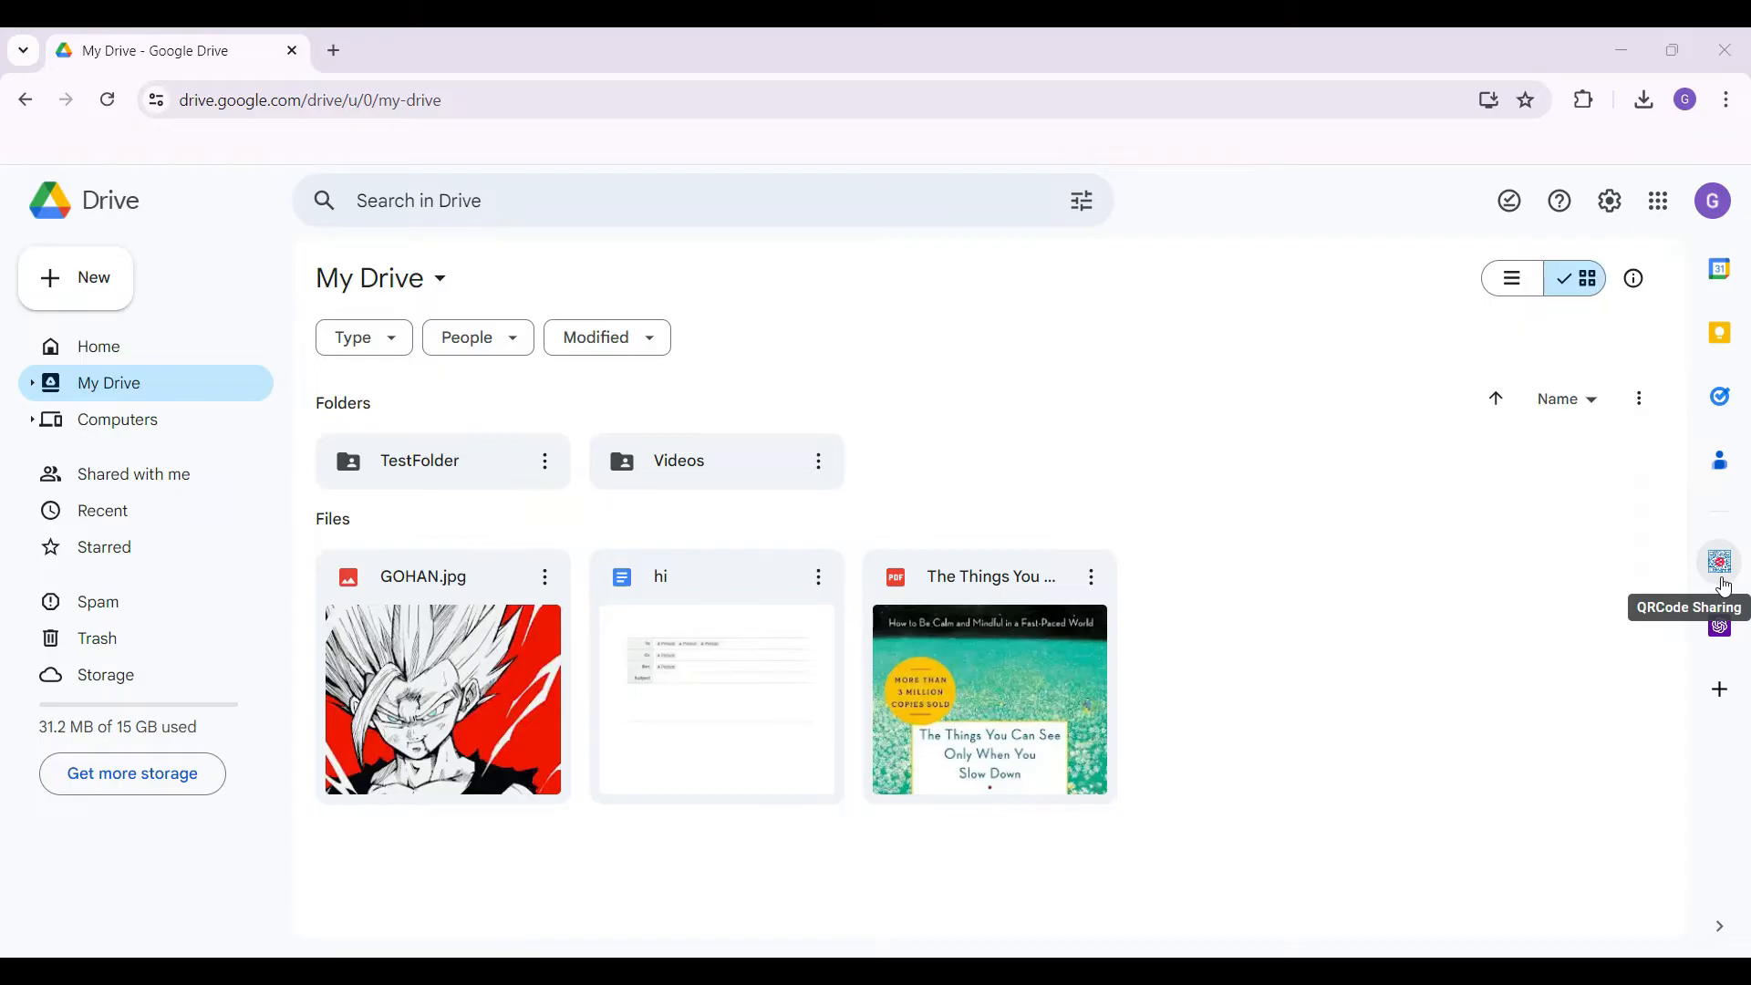
# Launch the QRCode Sharing add-on from the right side panel after dismissing its marketplace listing.
pyautogui.click(1718, 562)
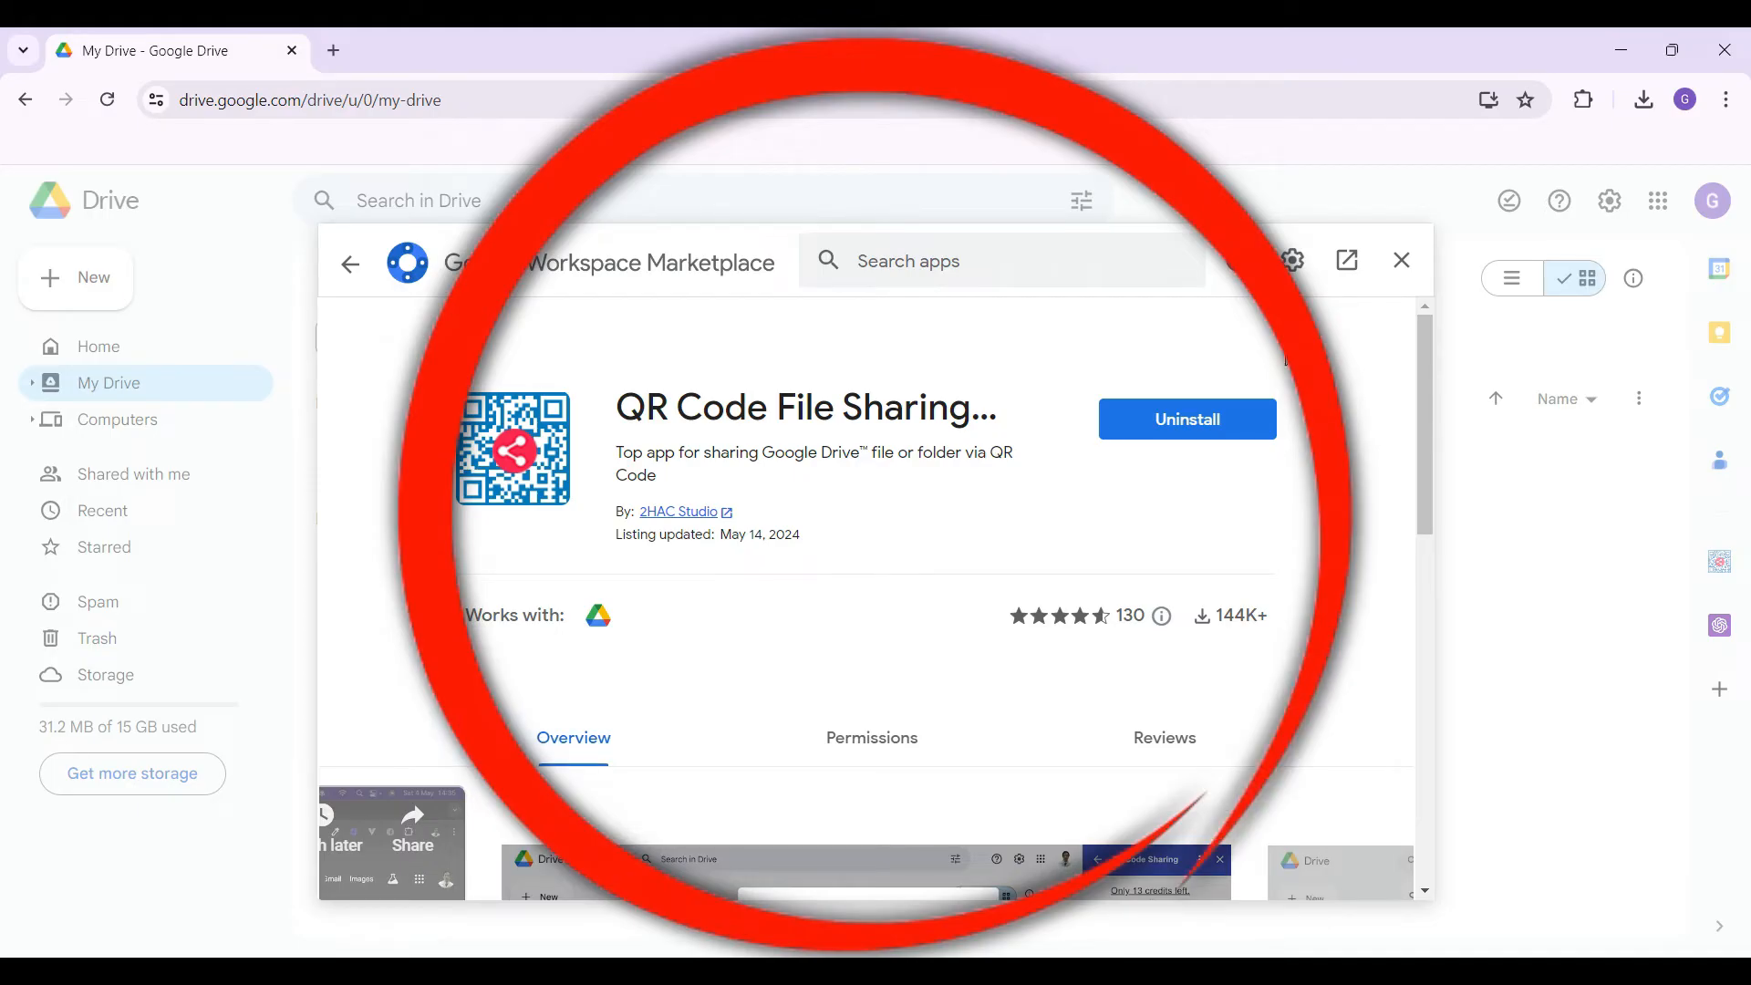
pyautogui.moveTo(1402, 260)
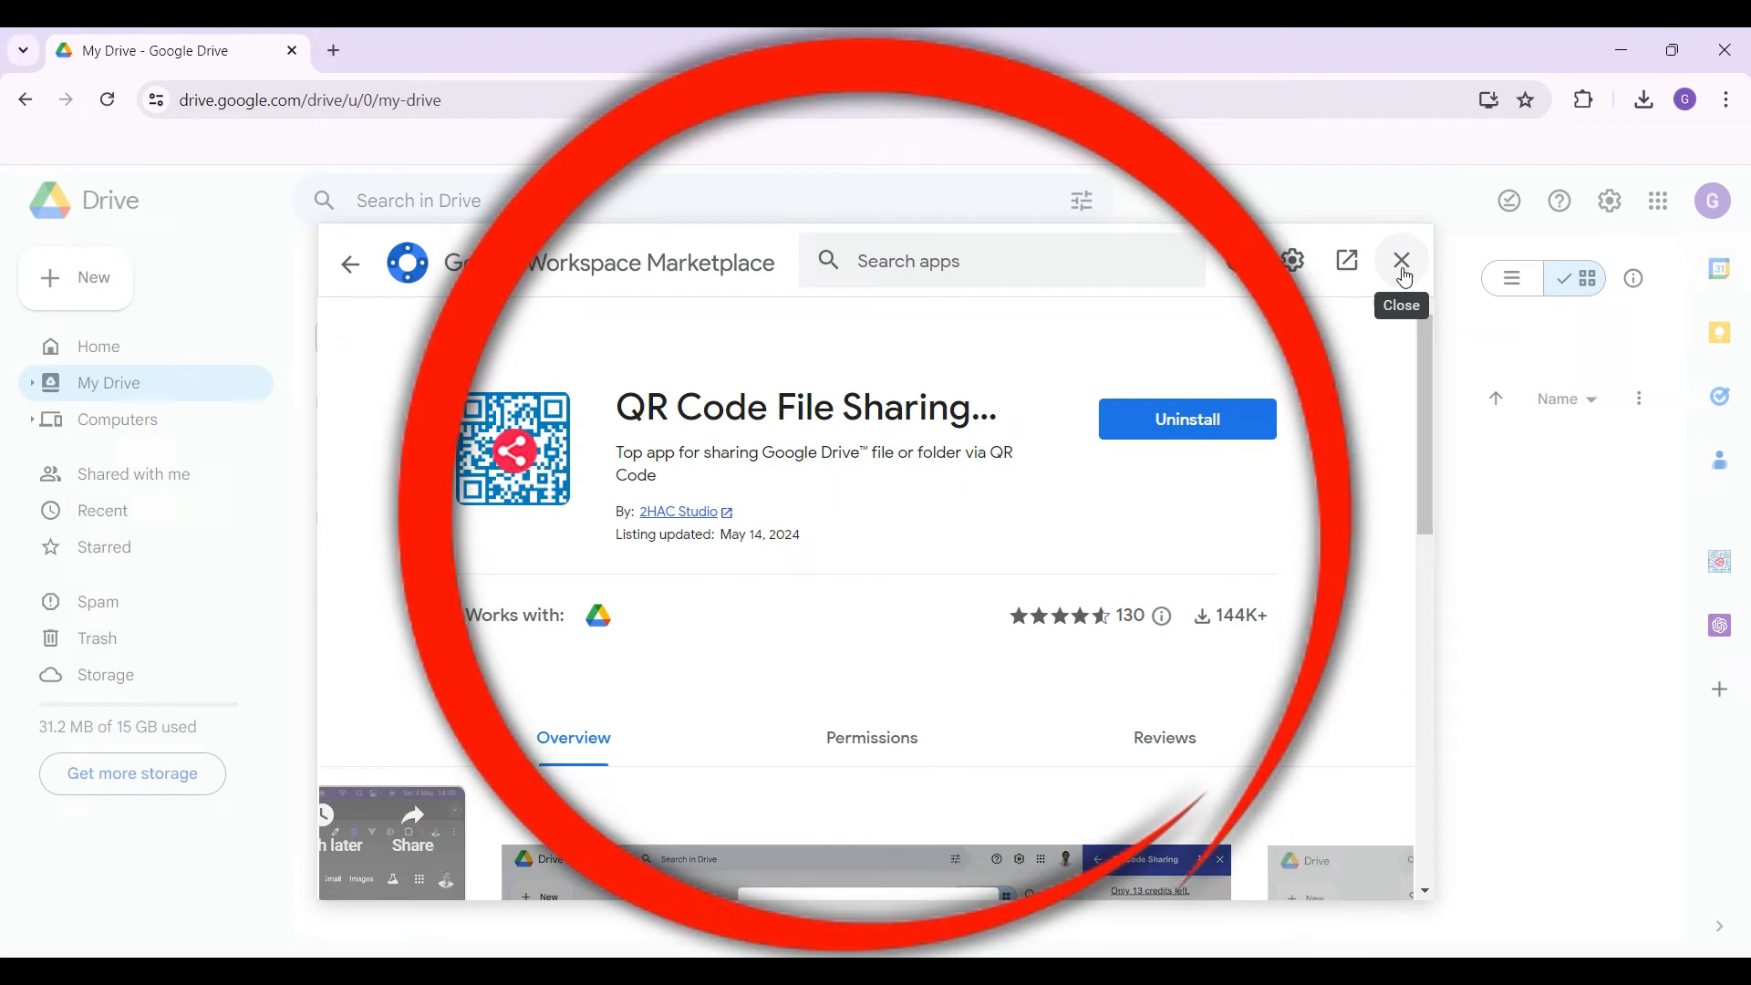
pyautogui.click(1401, 260)
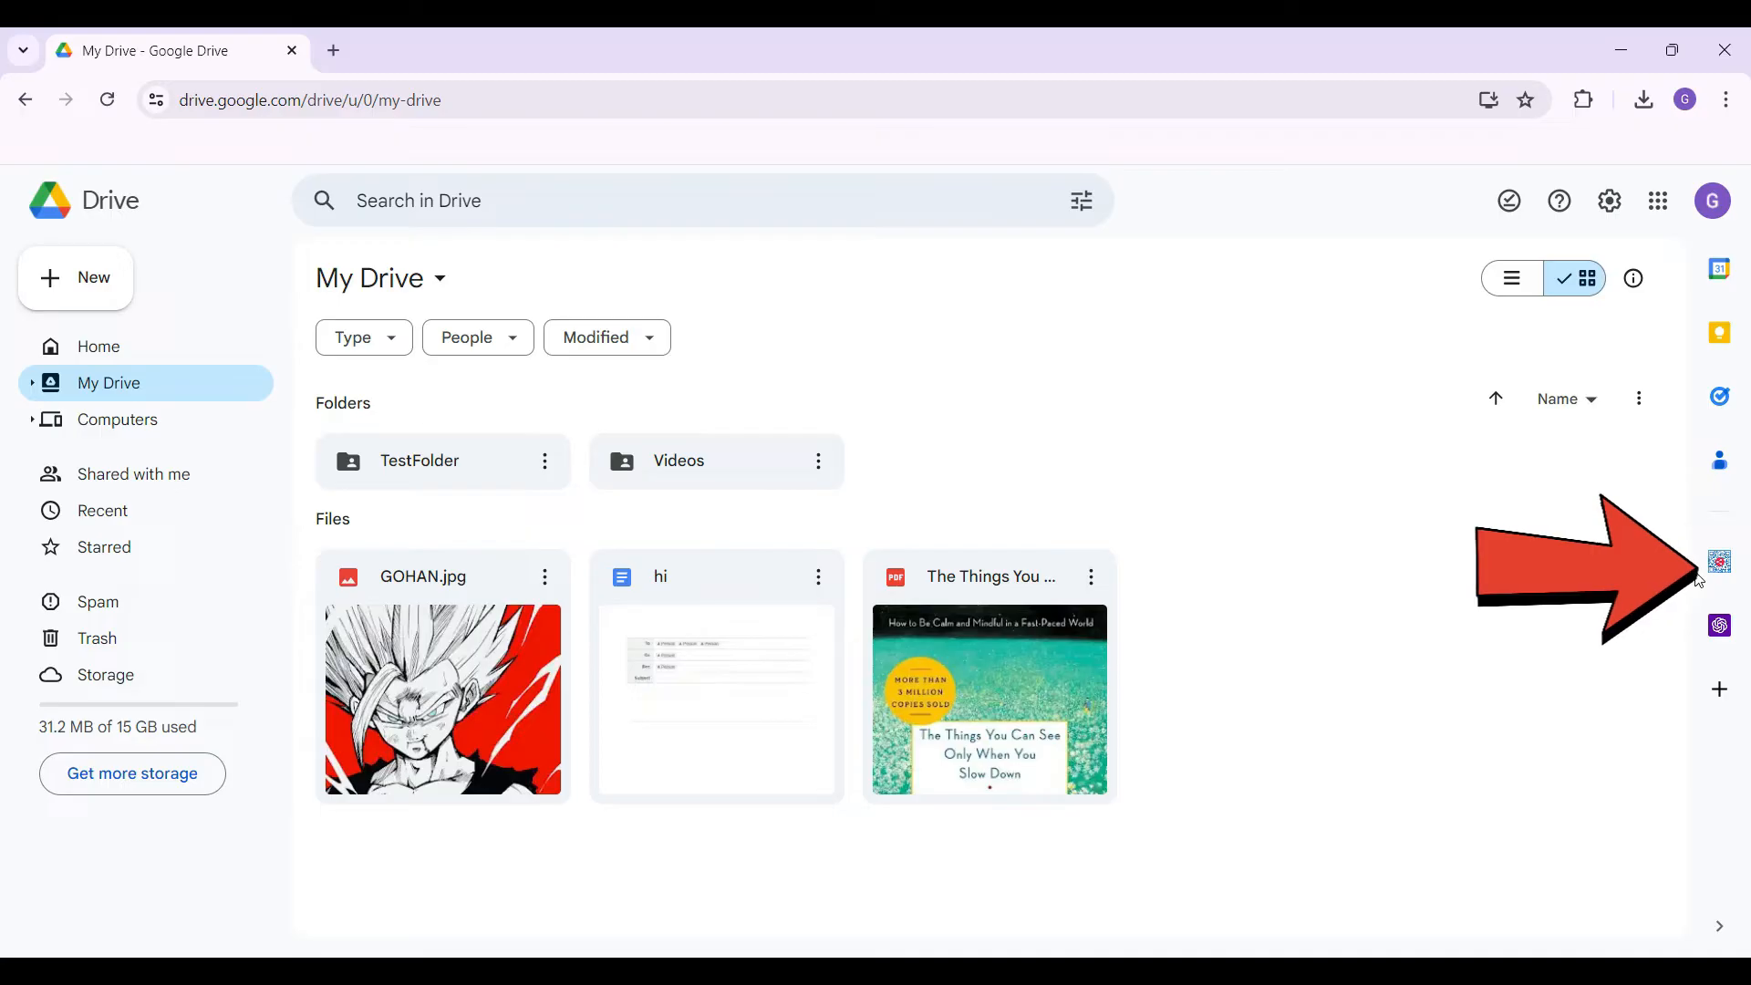
pyautogui.moveTo(1718, 562)
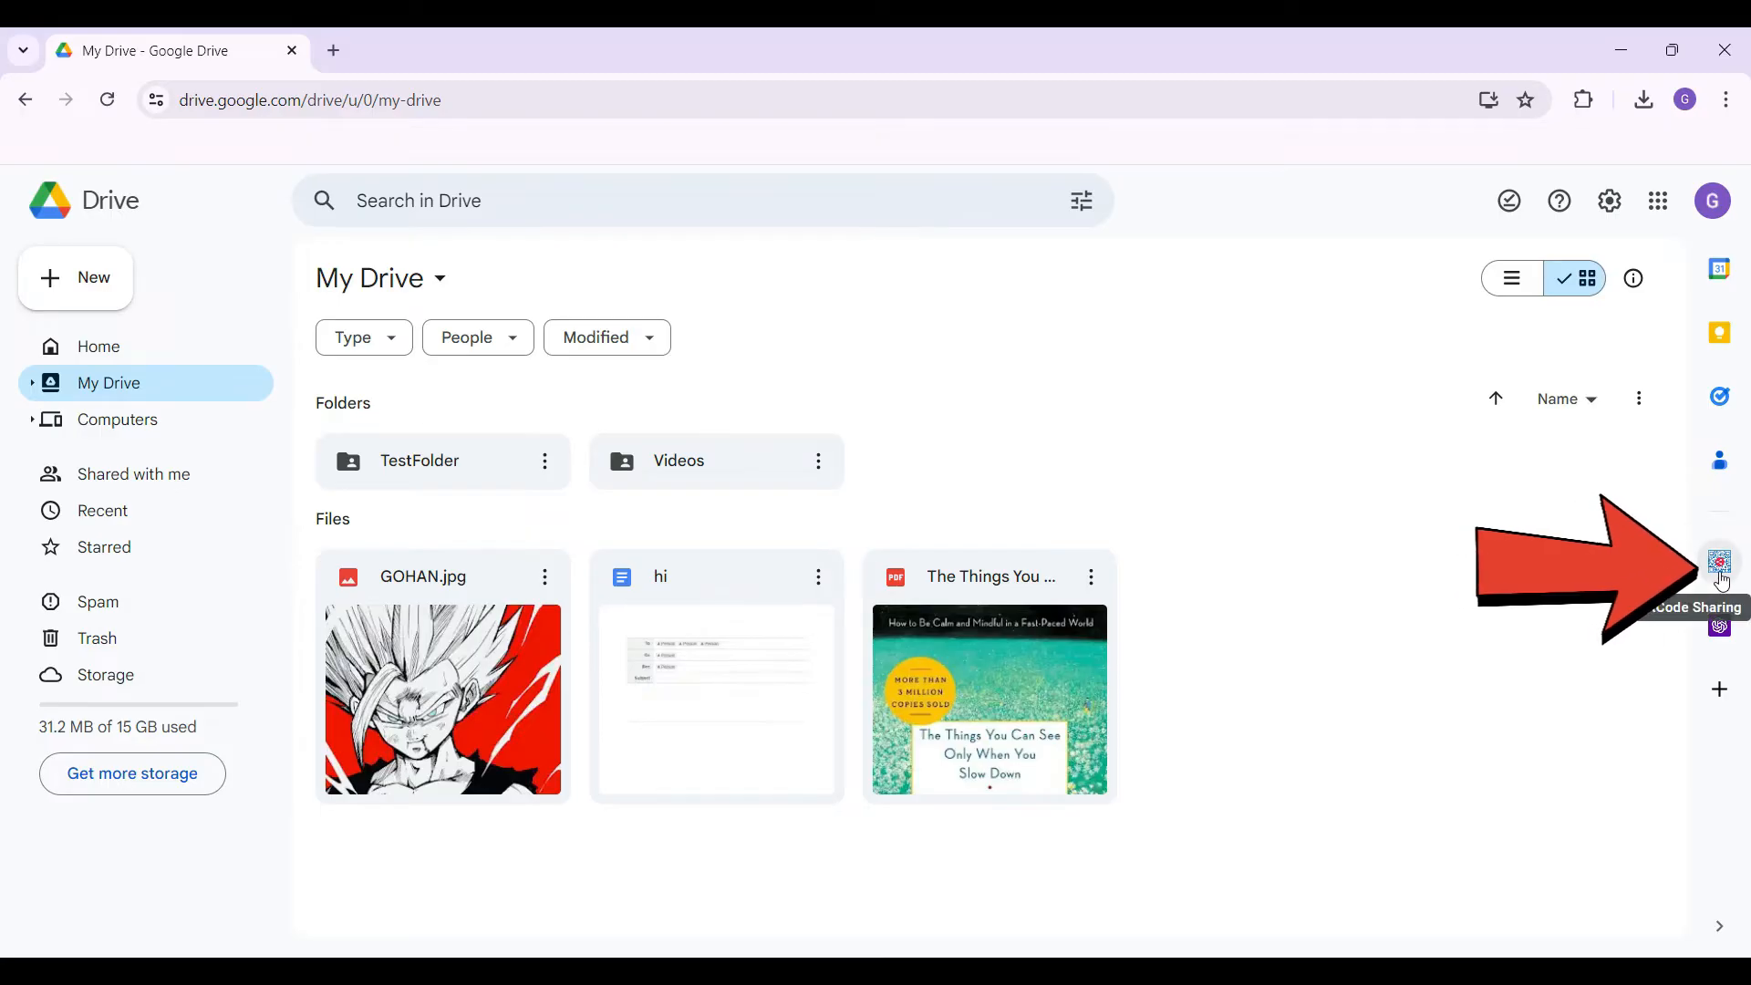
pyautogui.click(1718, 562)
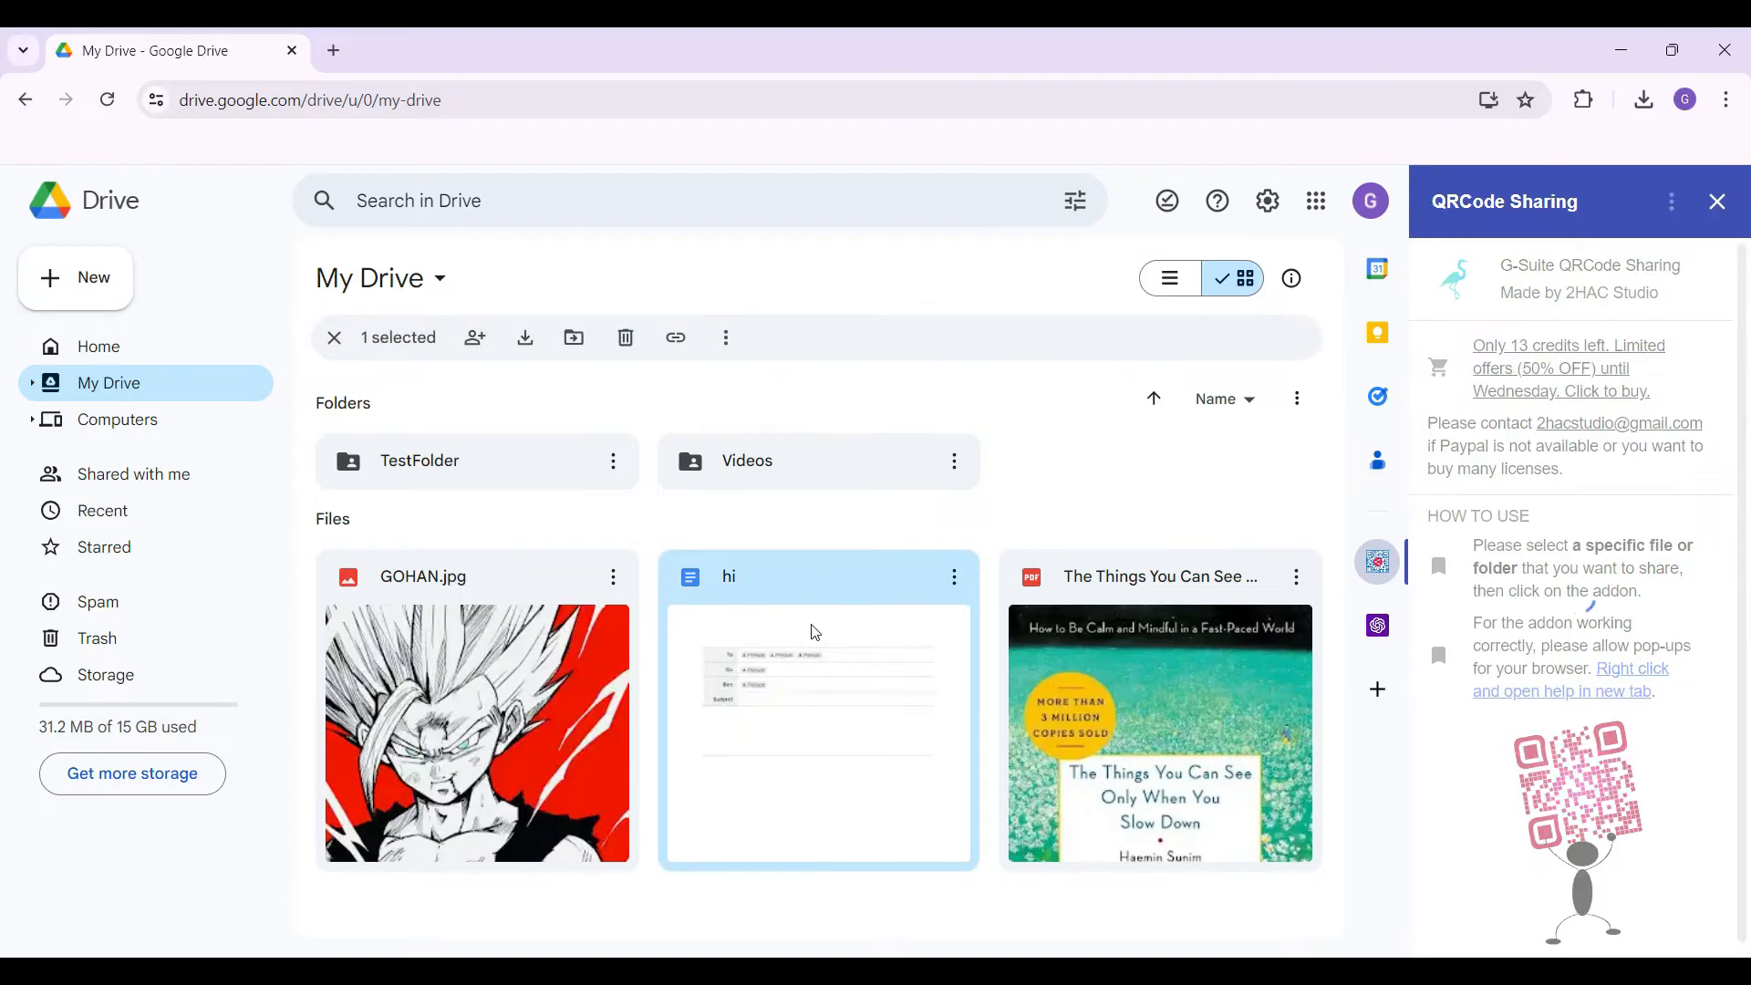
# Change hi's general access from Restricted to Anyone with the link and copy its link.
pyautogui.rightClick(816, 631)
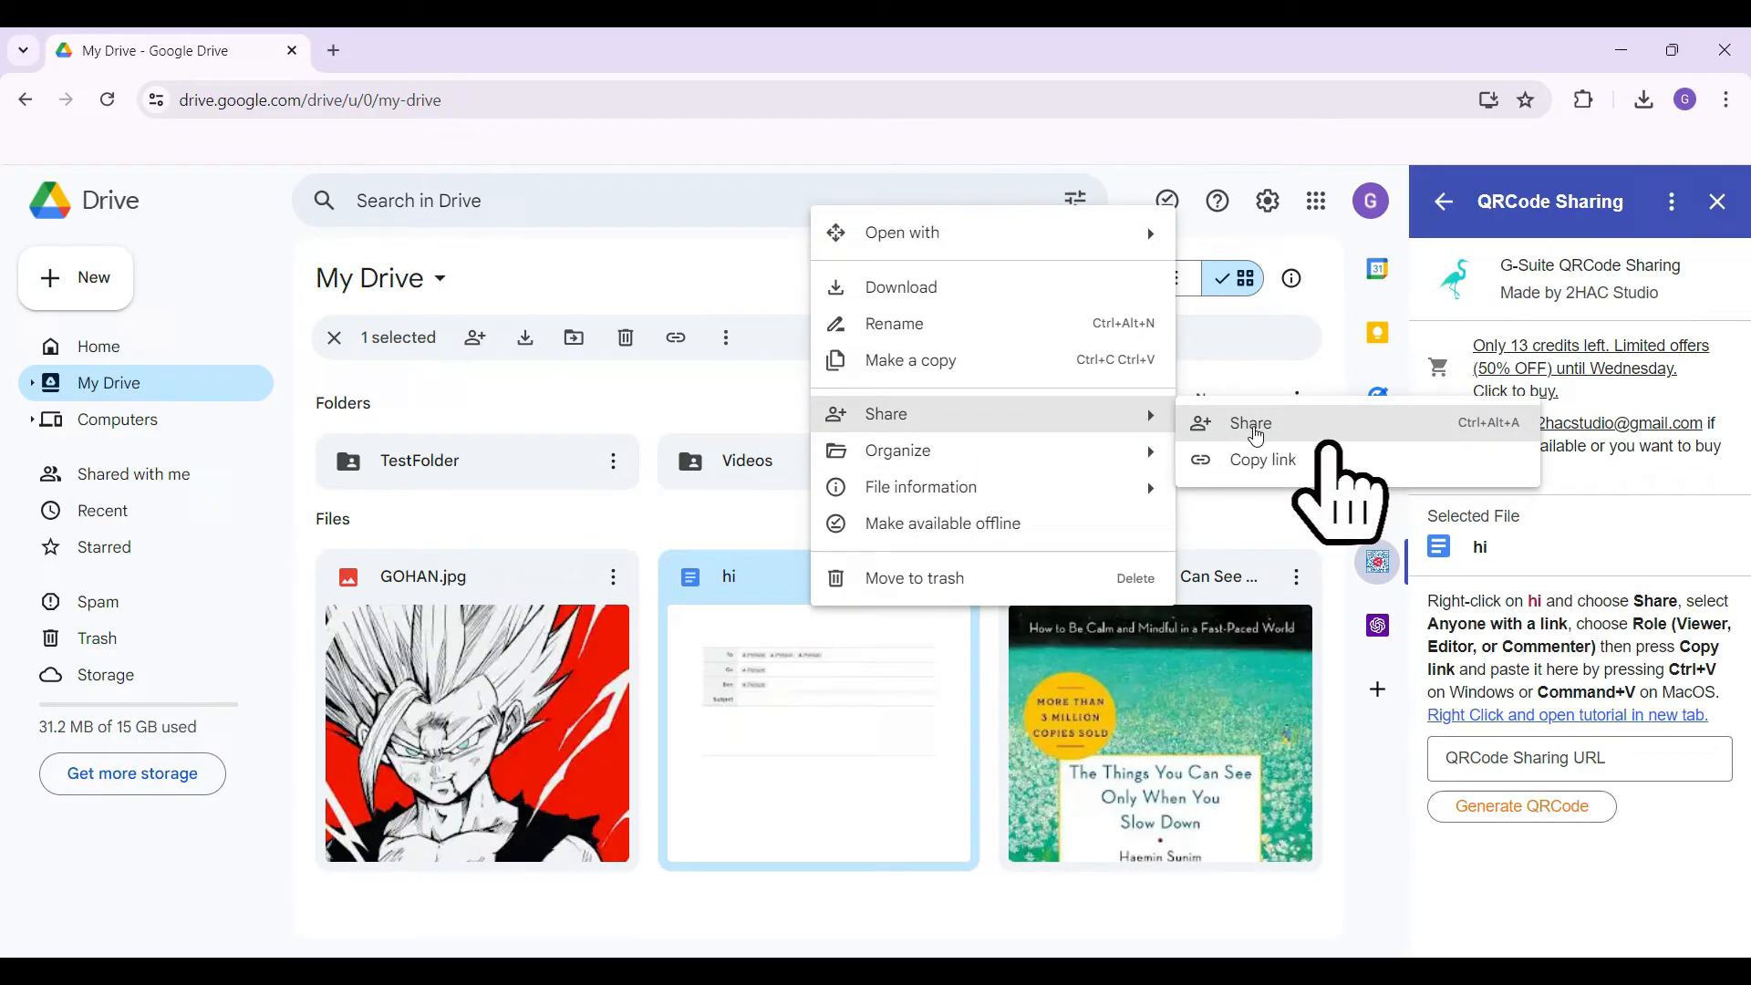
pyautogui.click(1248, 422)
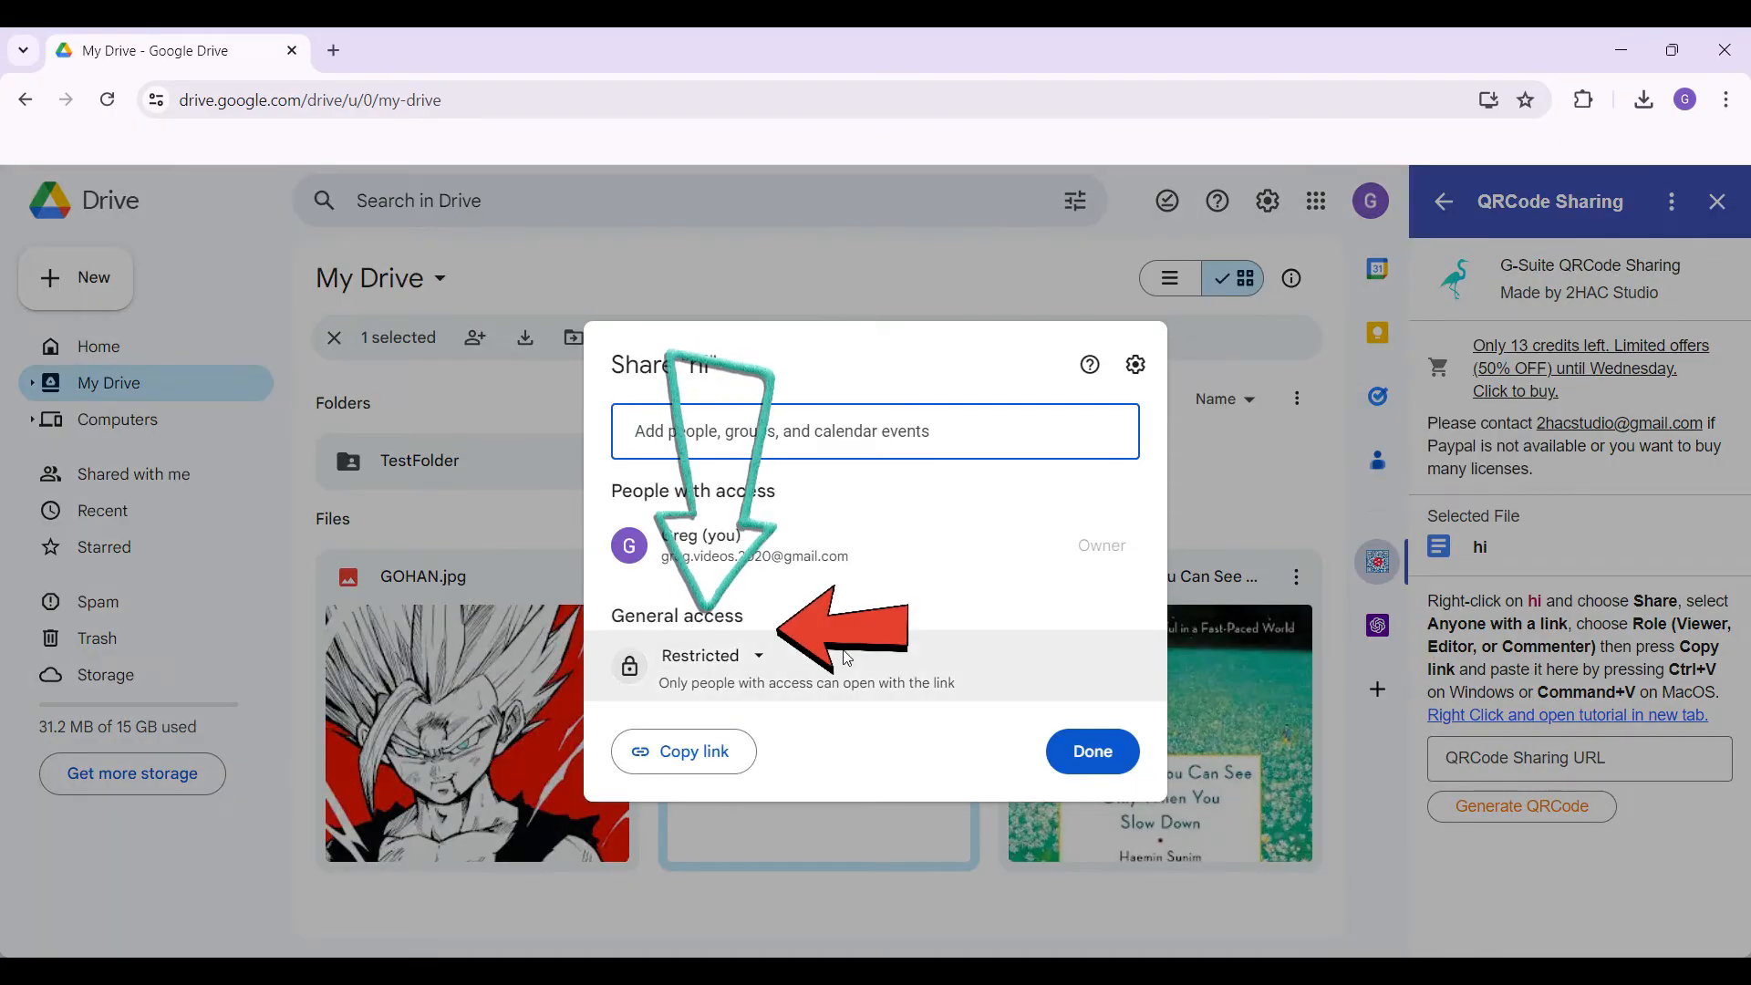
pyautogui.click(702, 656)
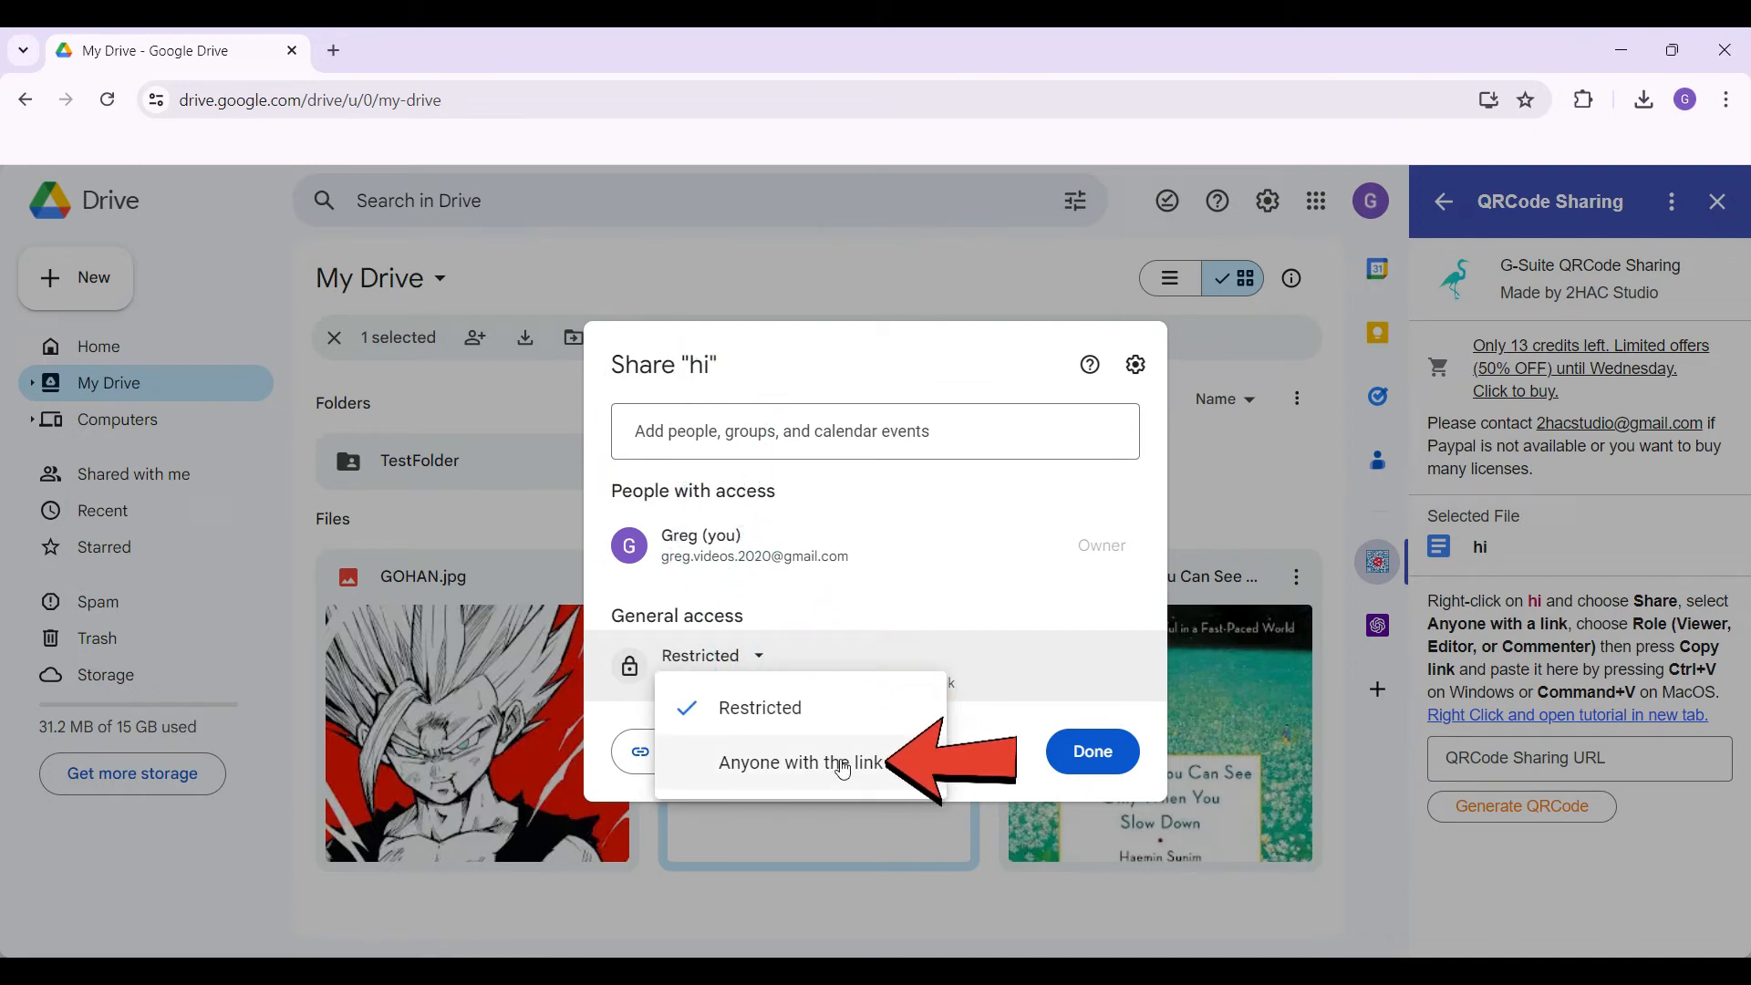
pyautogui.click(800, 762)
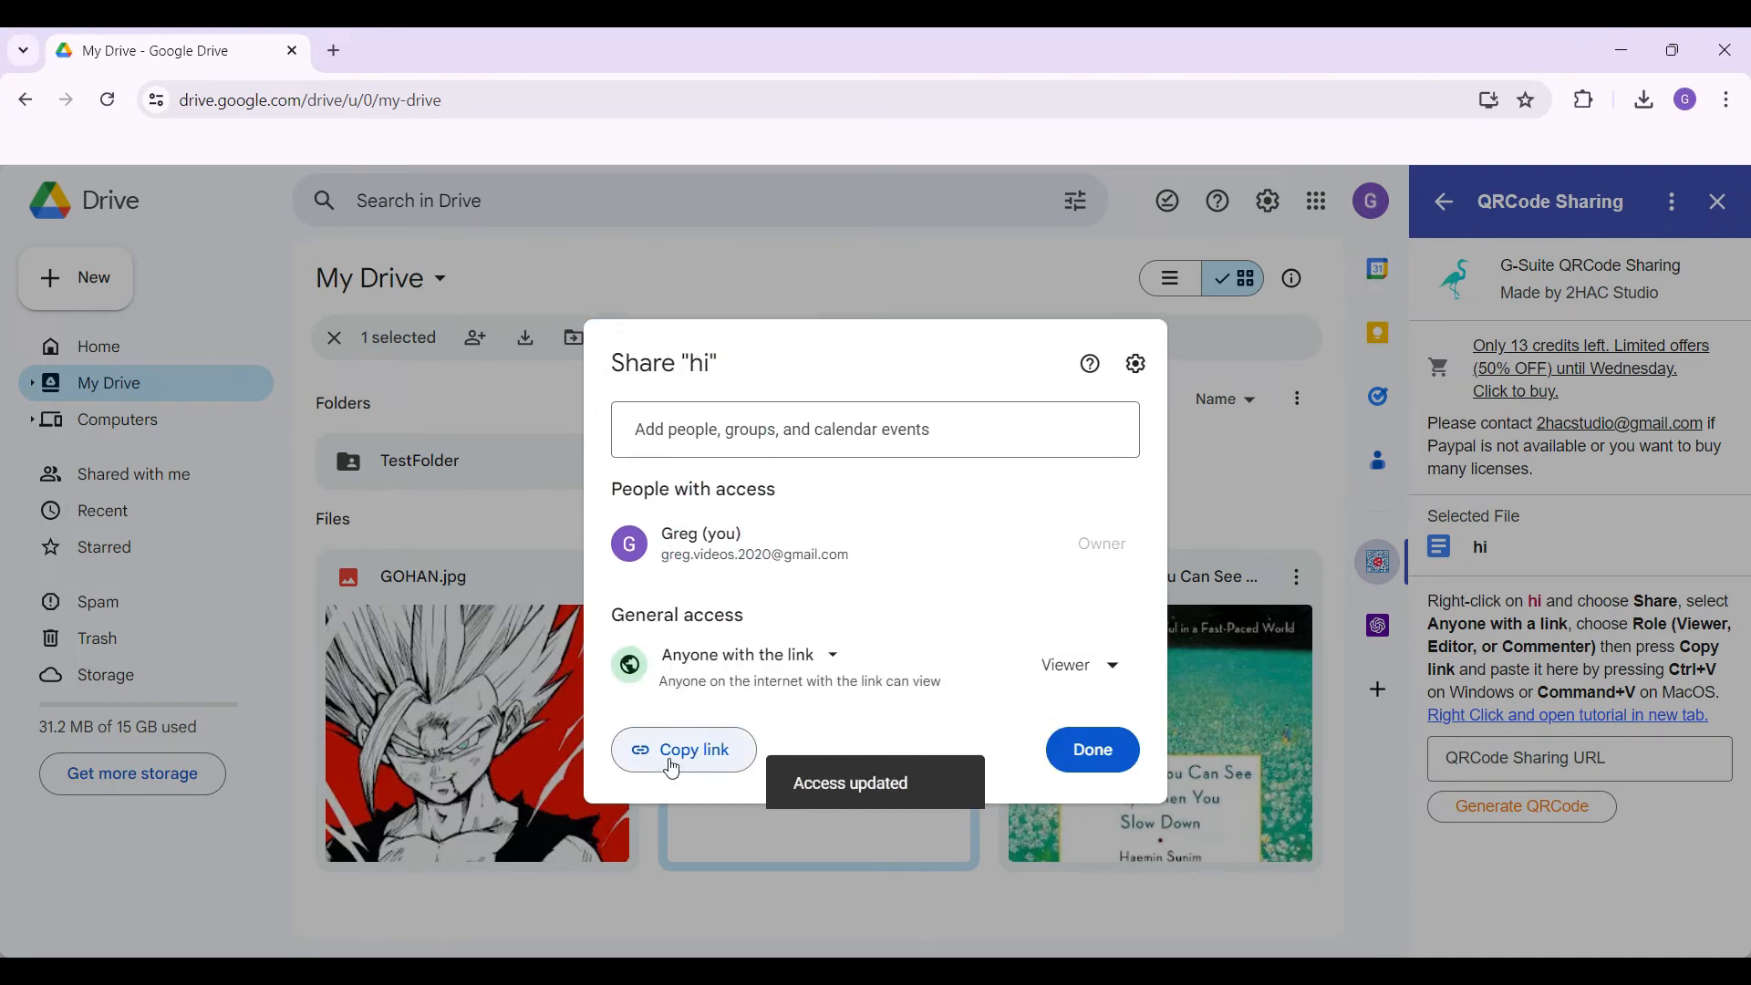
pyautogui.click(682, 750)
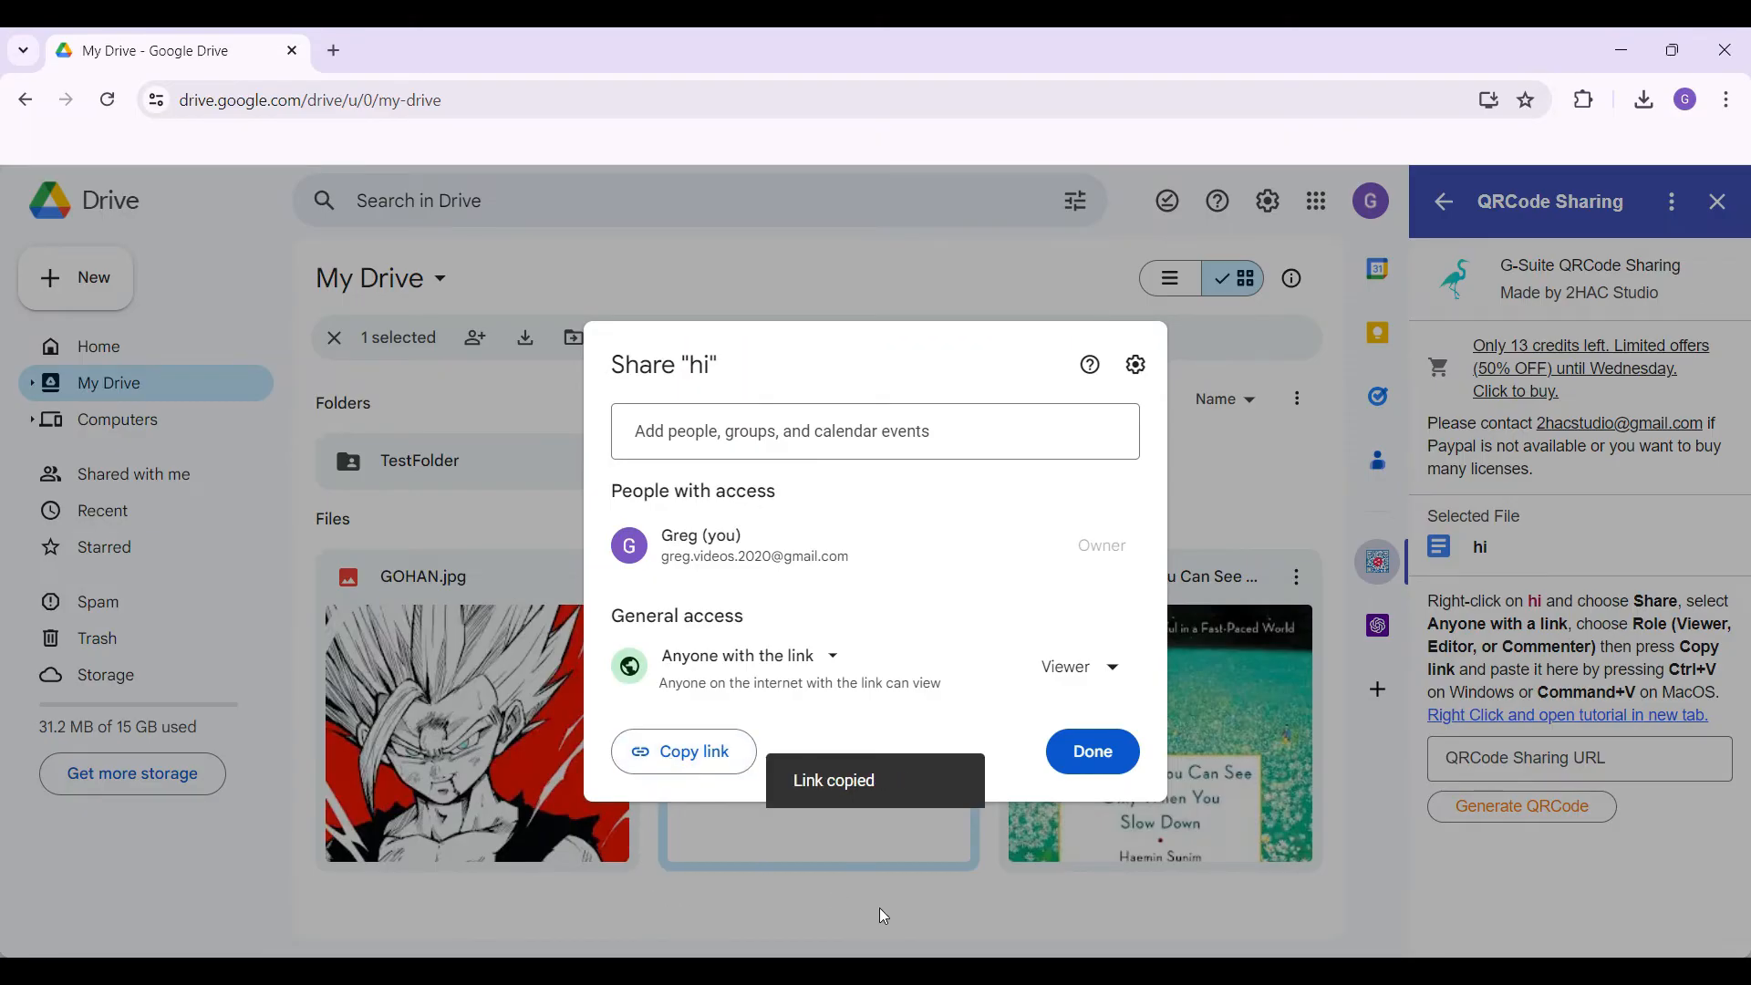
pyautogui.click(1090, 752)
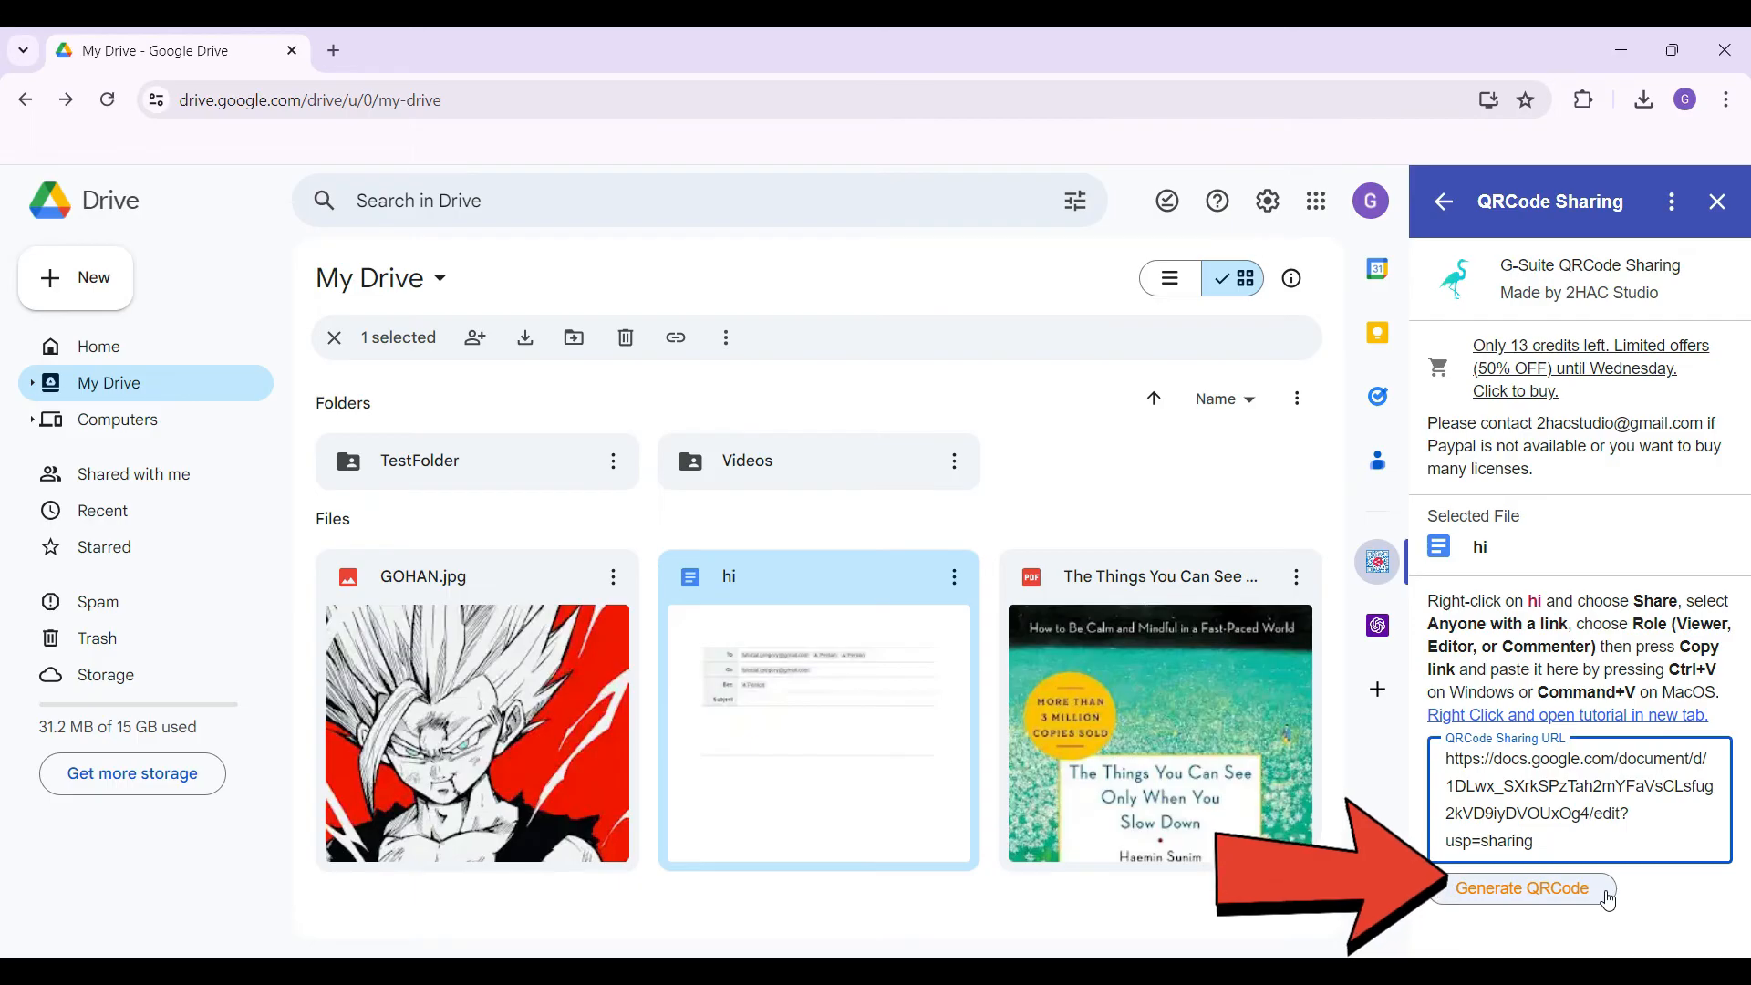
# Generate a QR code in QRCode Sharing from the pasted hi document link.
pyautogui.click(1521, 887)
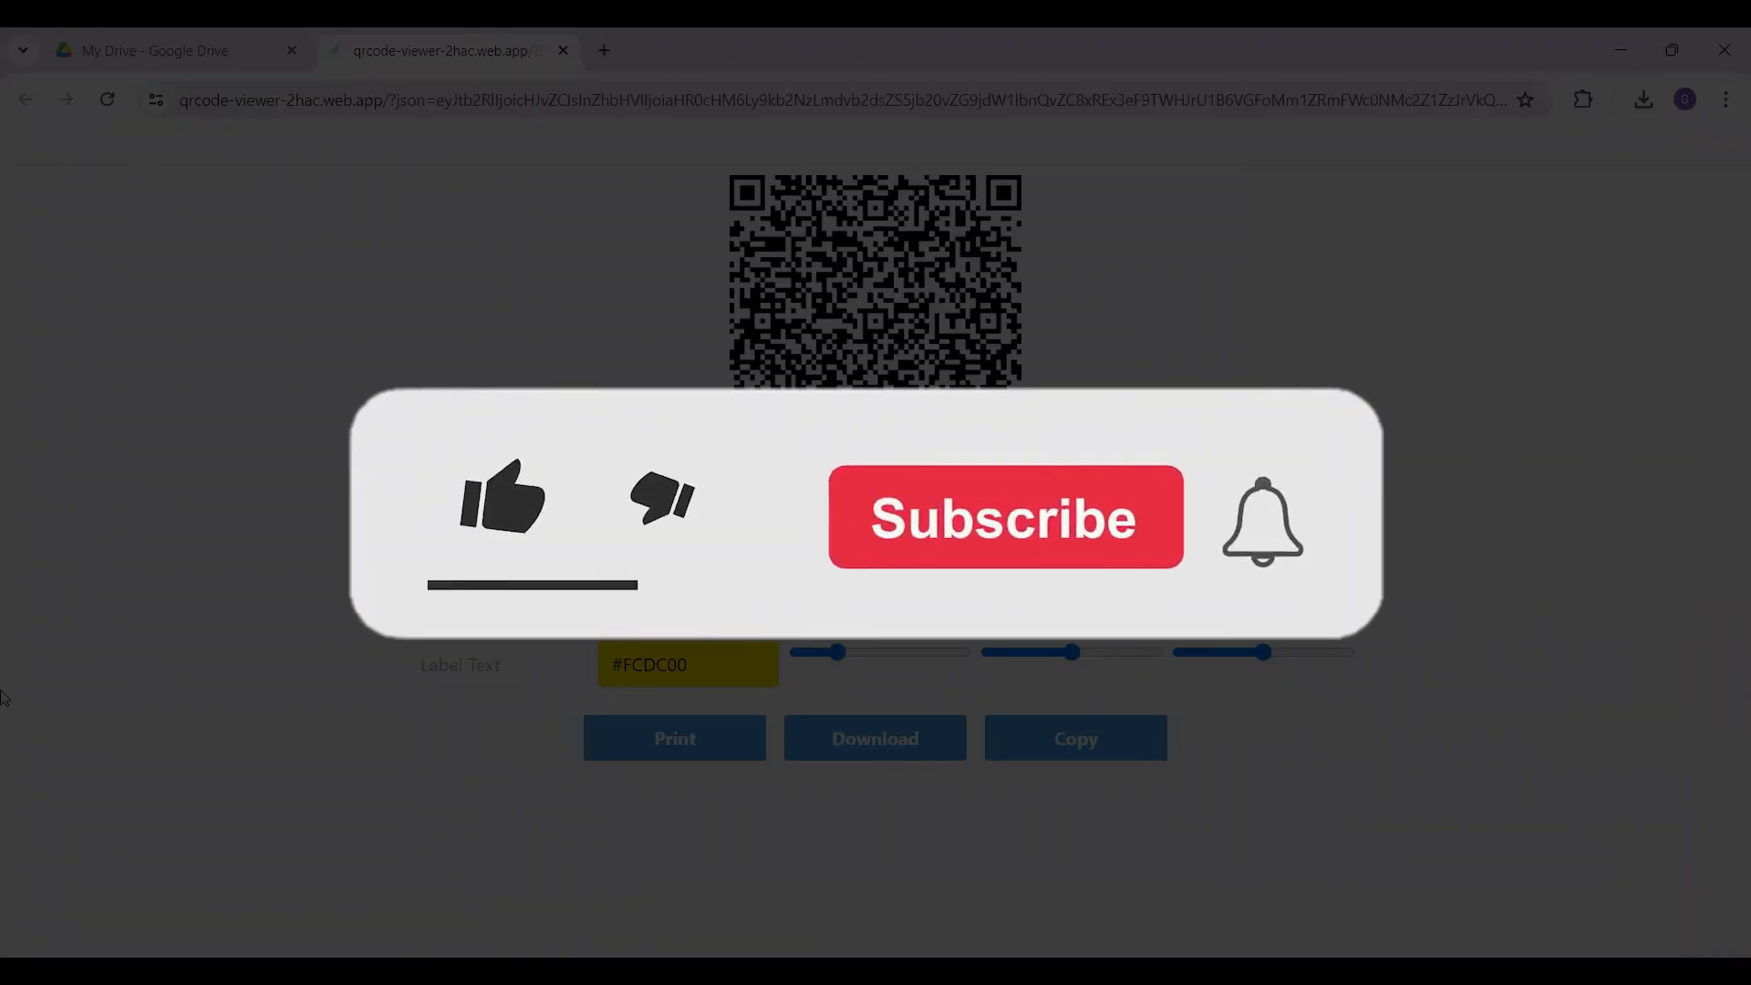
pyautogui.click(500, 502)
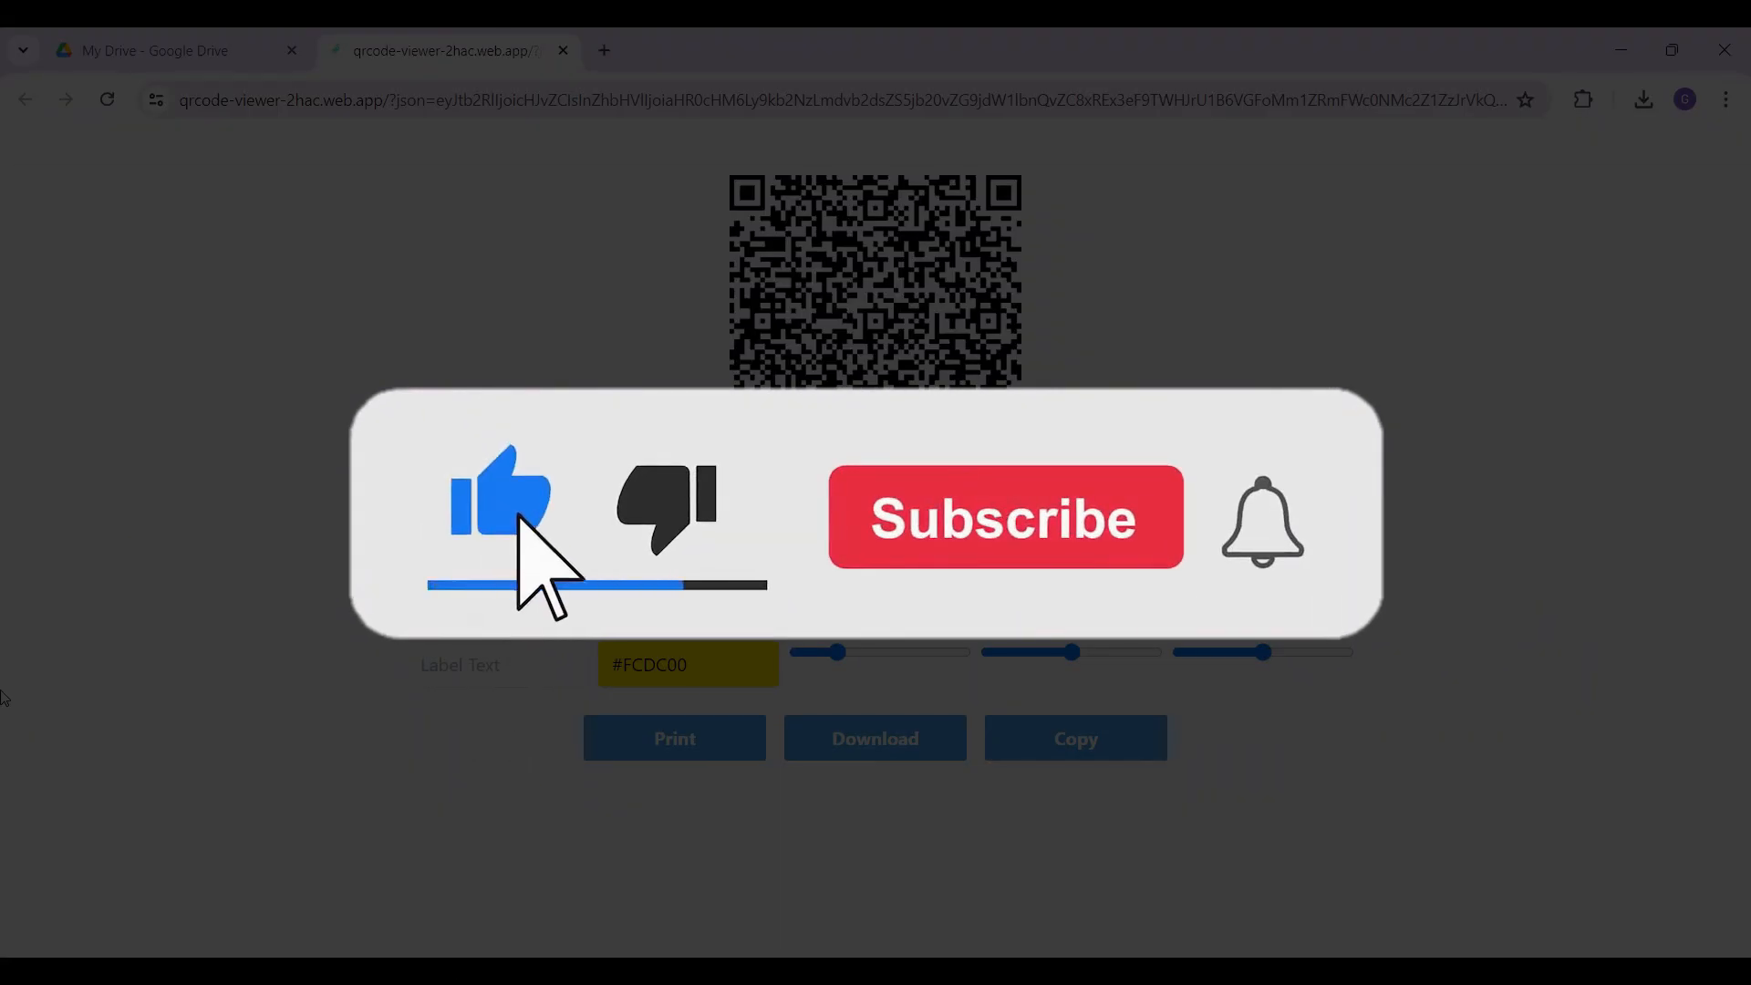
pyautogui.click(1003, 517)
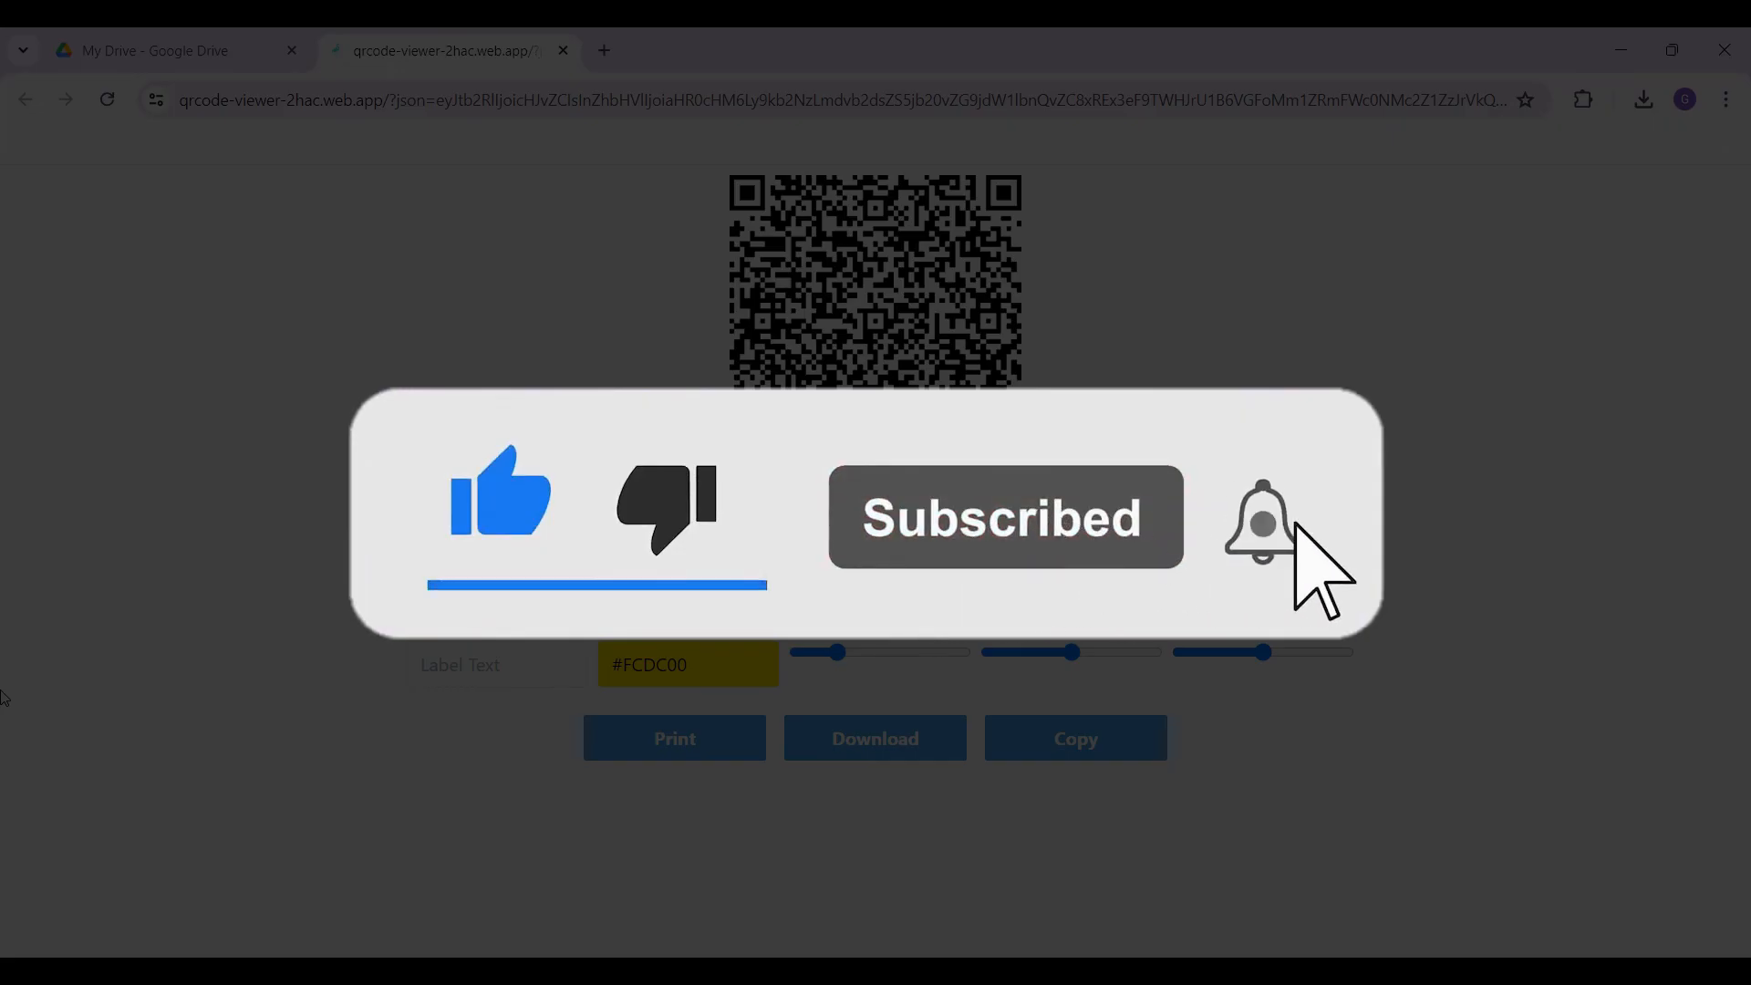